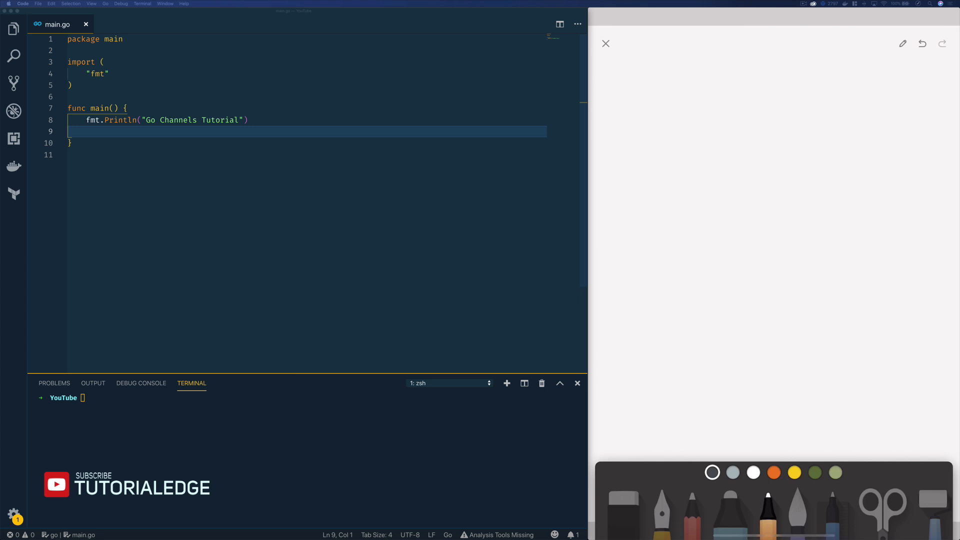
Step: Sketch boxes A and B on the whiteboard, joined by a channel line
left_click_drag(622, 83, 676, 120)
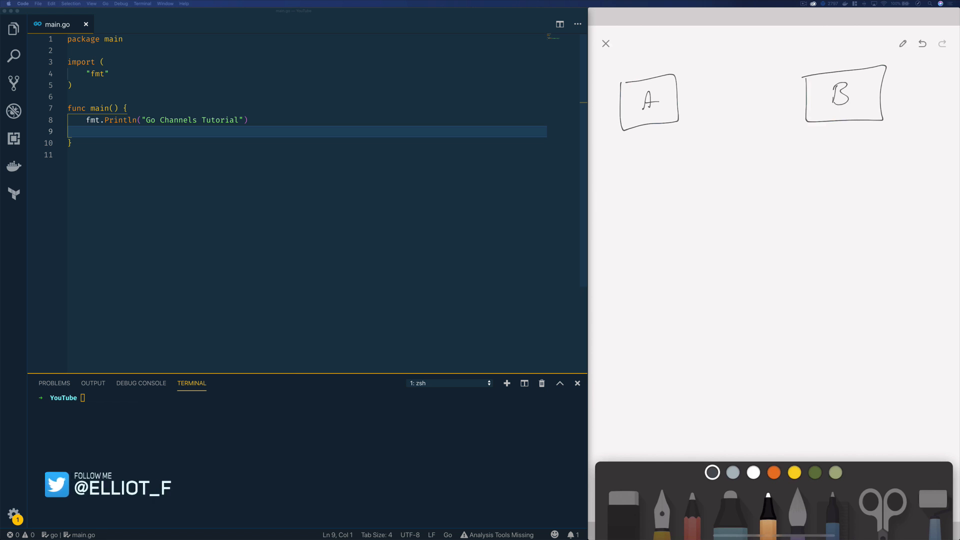
left_click_drag(679, 107, 805, 99)
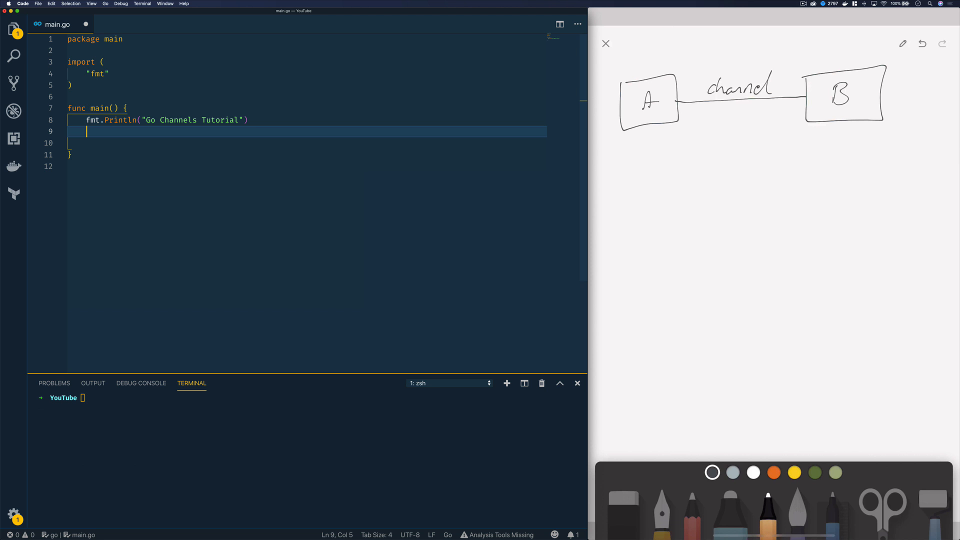
Step: Write values := make(chan int) and defer close(values) in main
type("v")
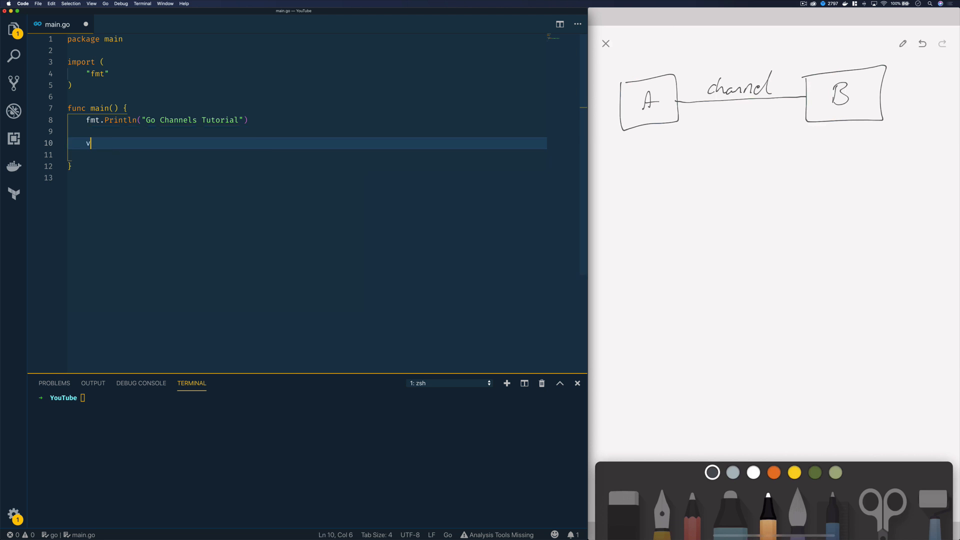
type("alues :=")
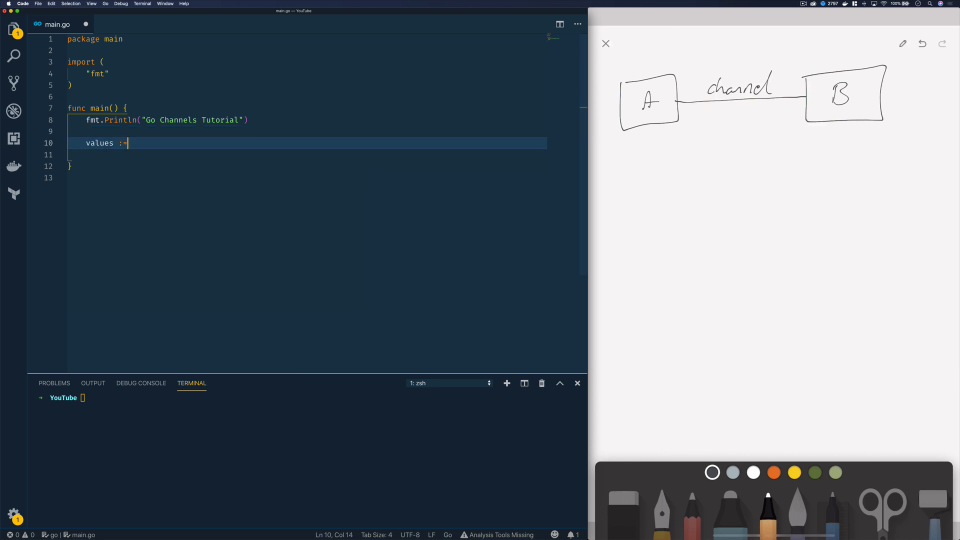
type("mak")
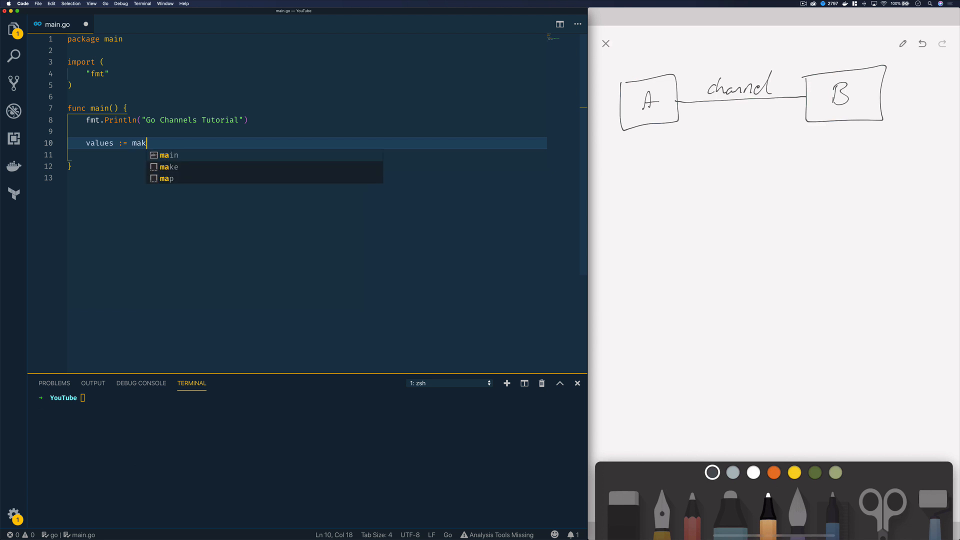
type("e(chan )")
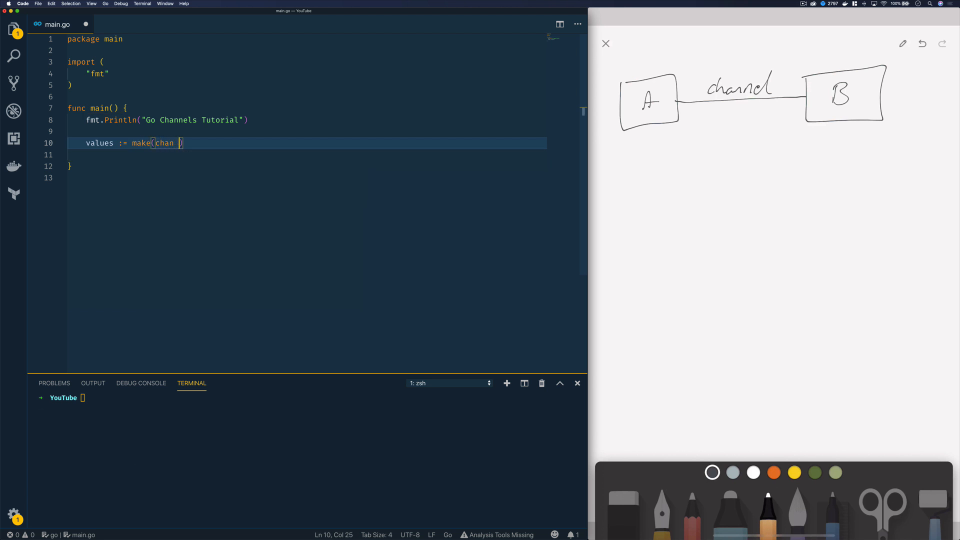
type("int")
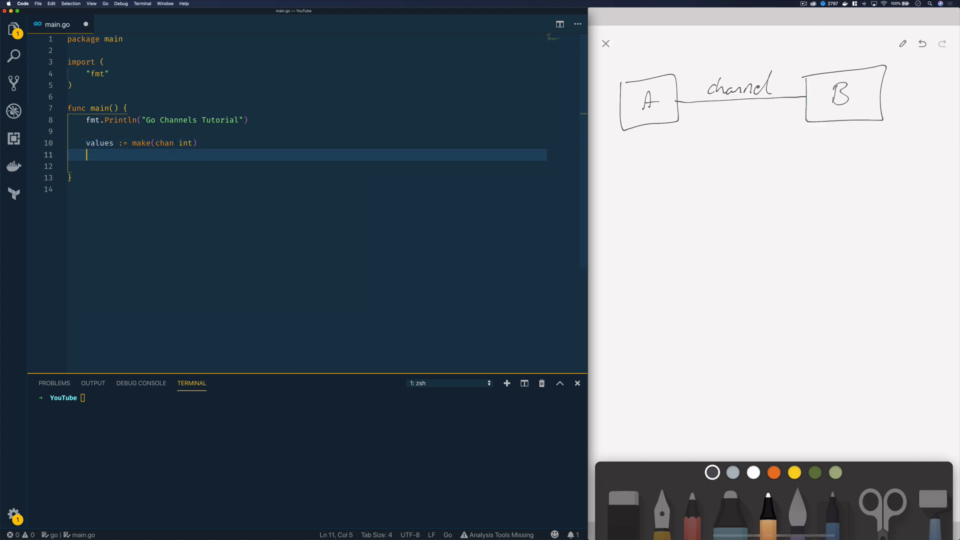
type("defer close")
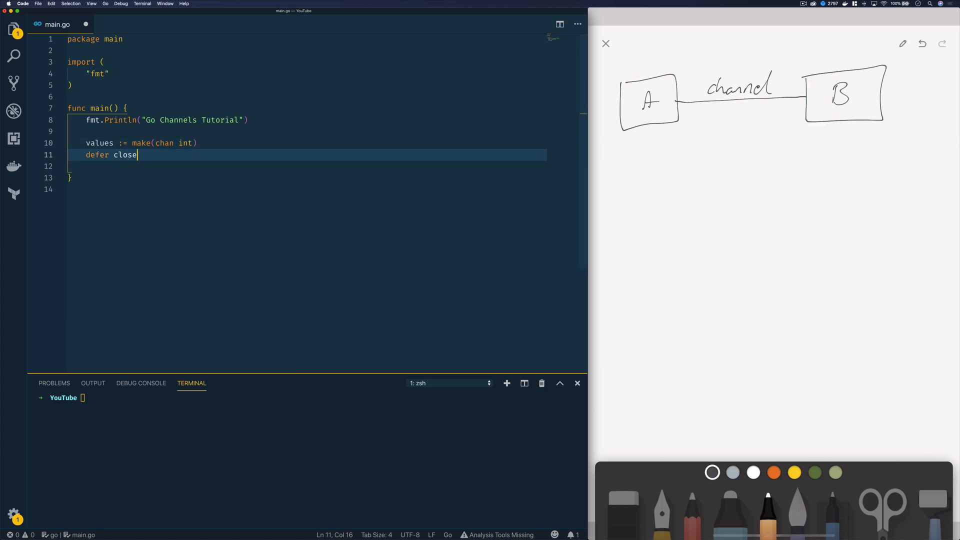
type("(values)")
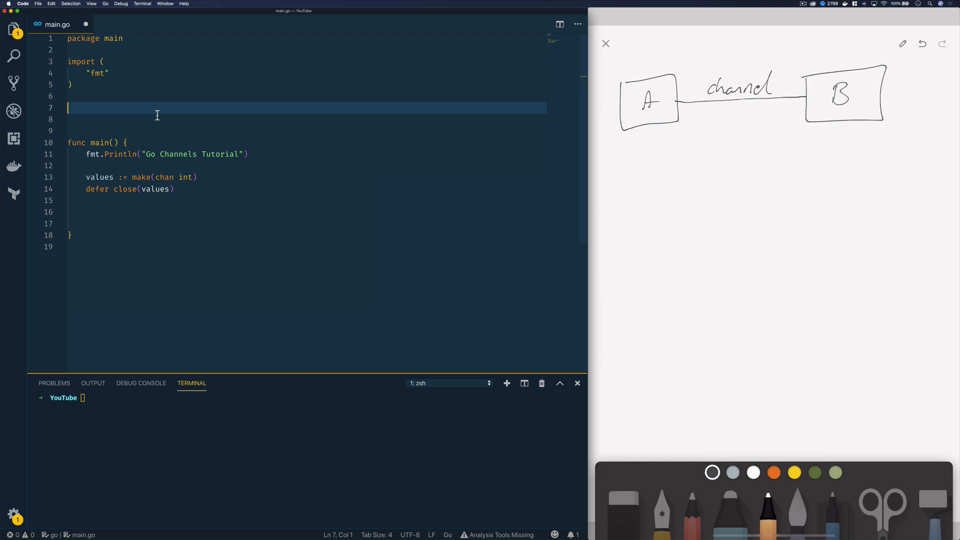
Step: Define func SendValue(c chan int) with body c <- 8 above main
type("func")
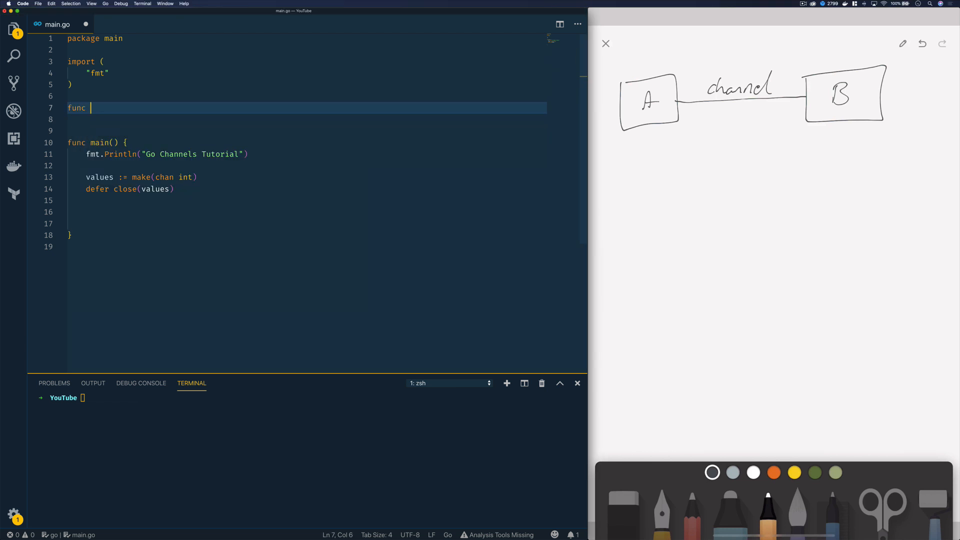
type("SendValue(")
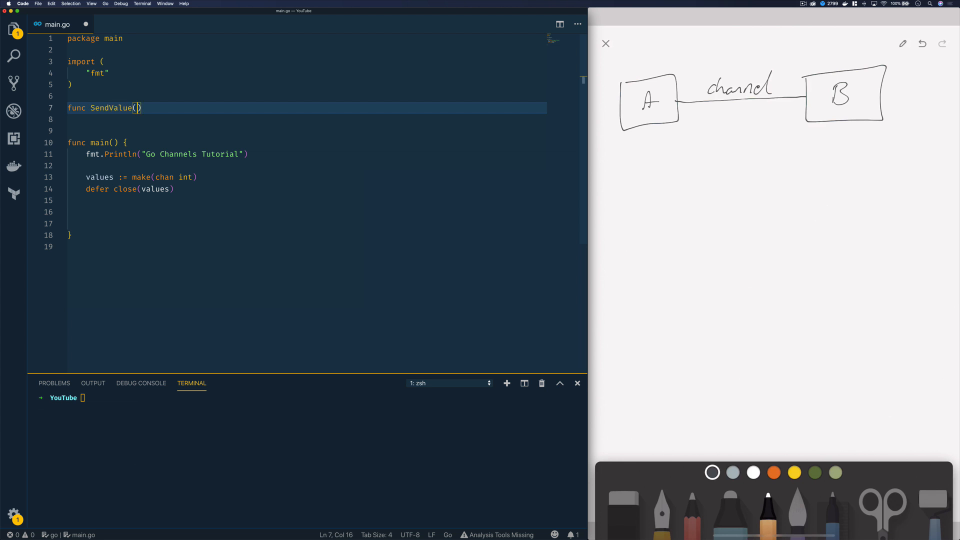
type("c")
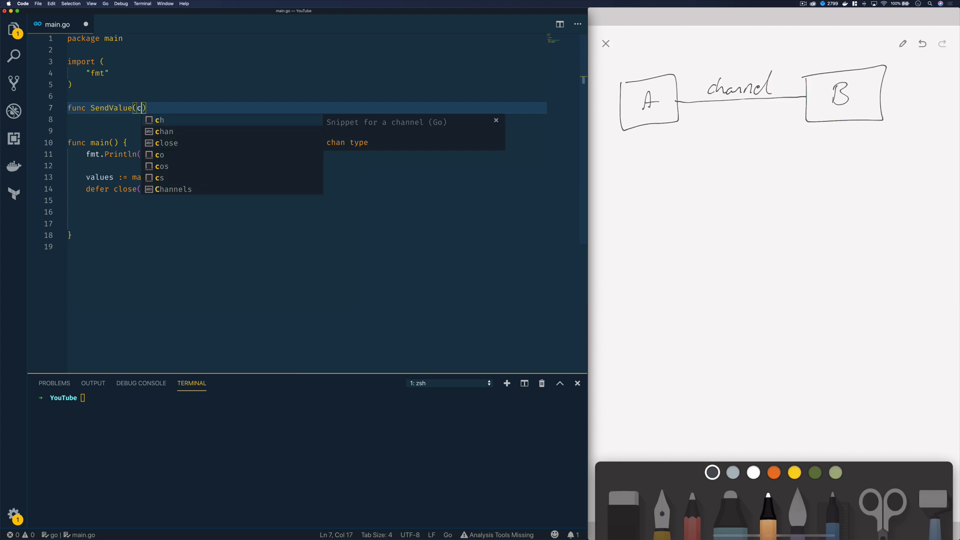
type("chan int")
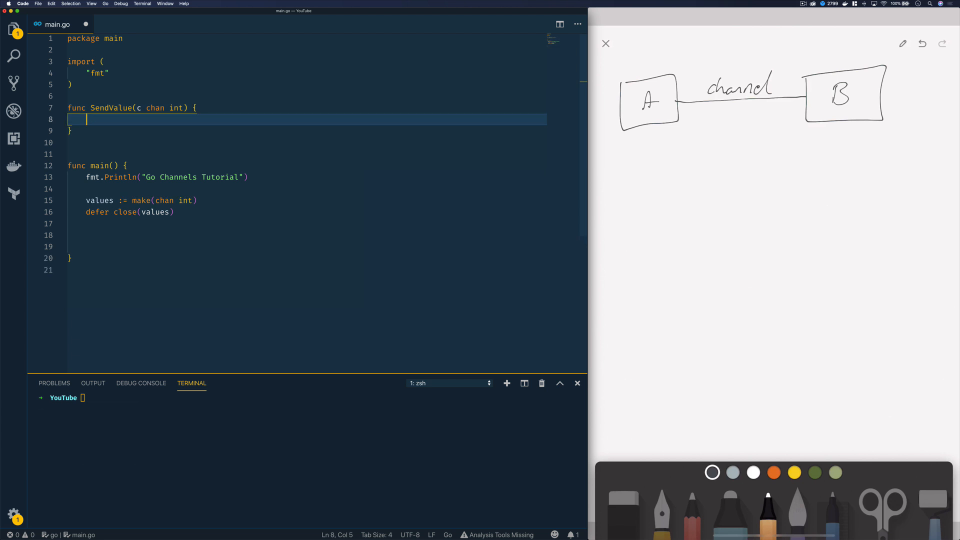
type("c <-")
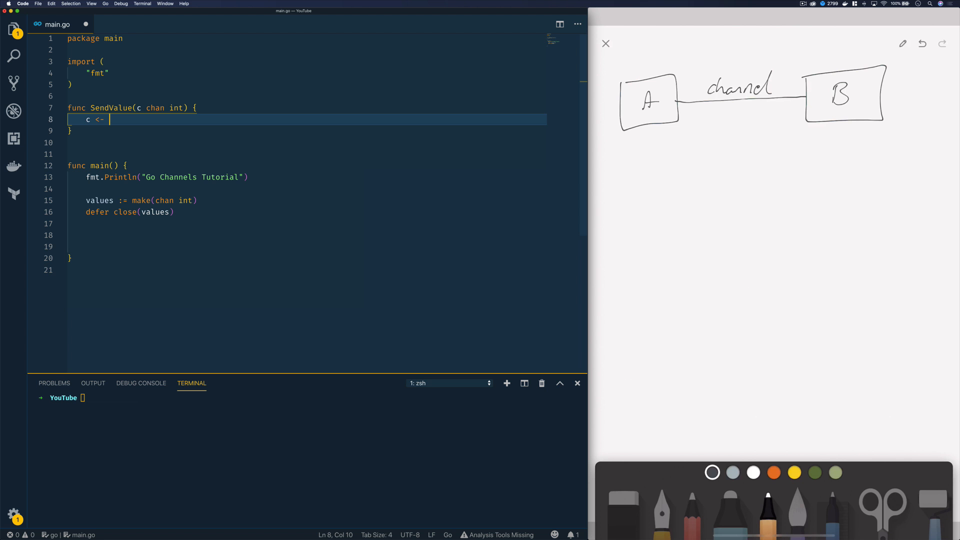
type("8")
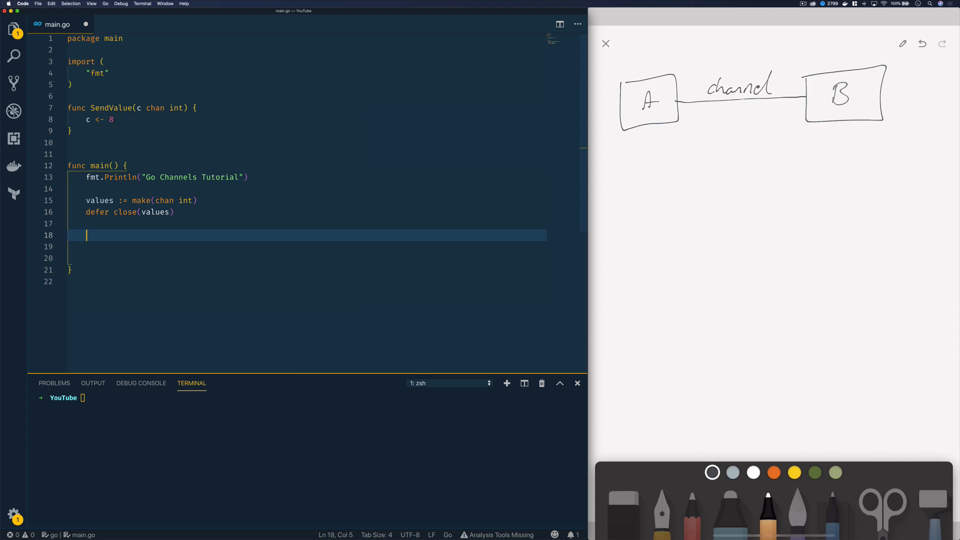
Step: Launch go SendValue(values) as a goroutine in main
type("go")
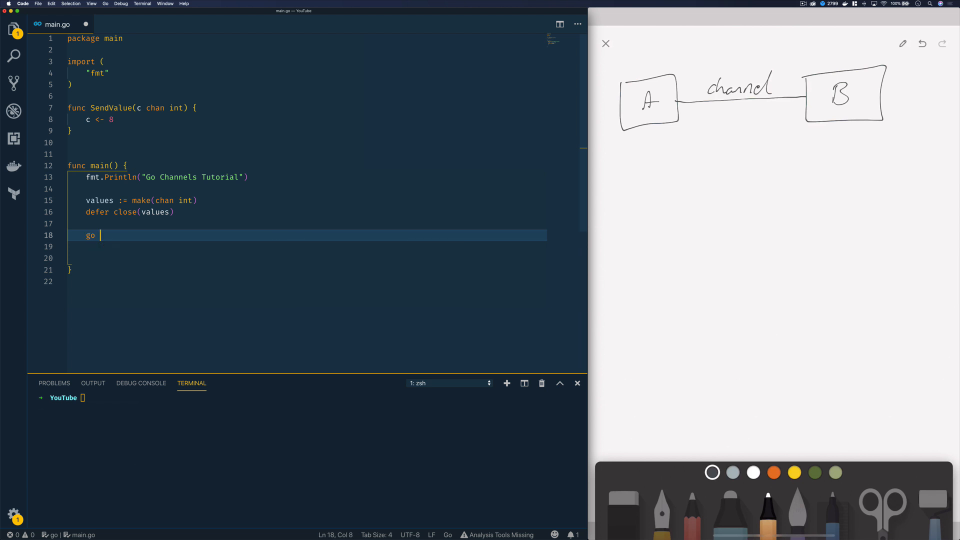
type("SendValue(")
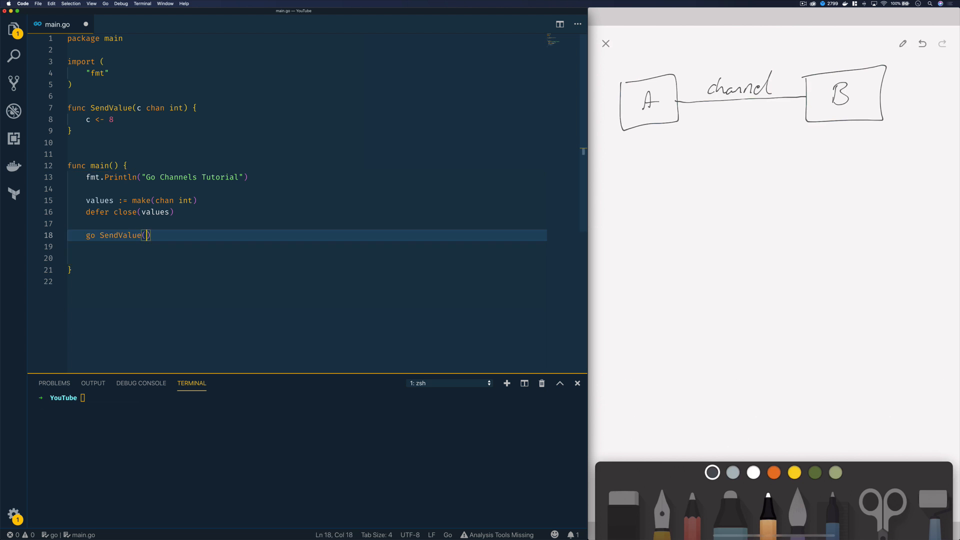
type("values")
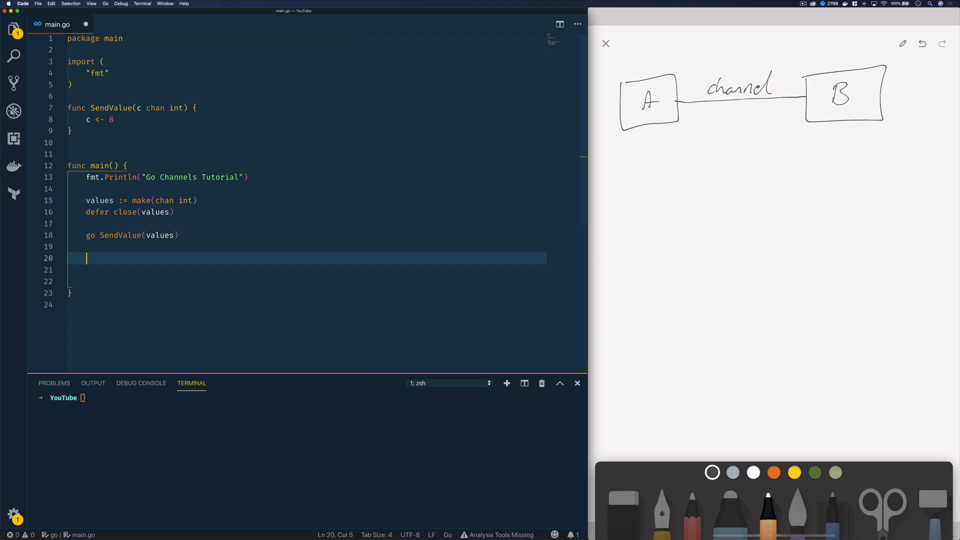
Step: Receive value := <-values and print it with fmt.Println(value)
type("value")
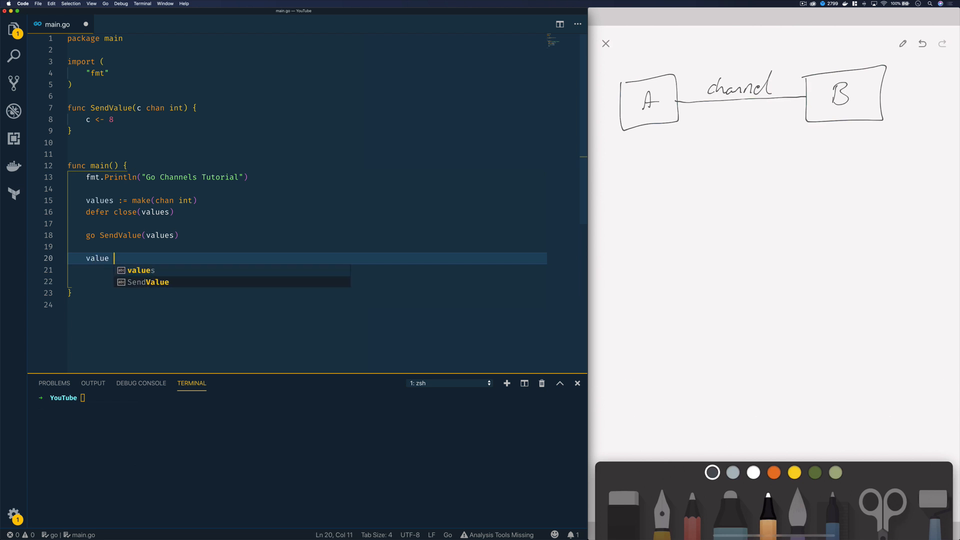
type(":= <")
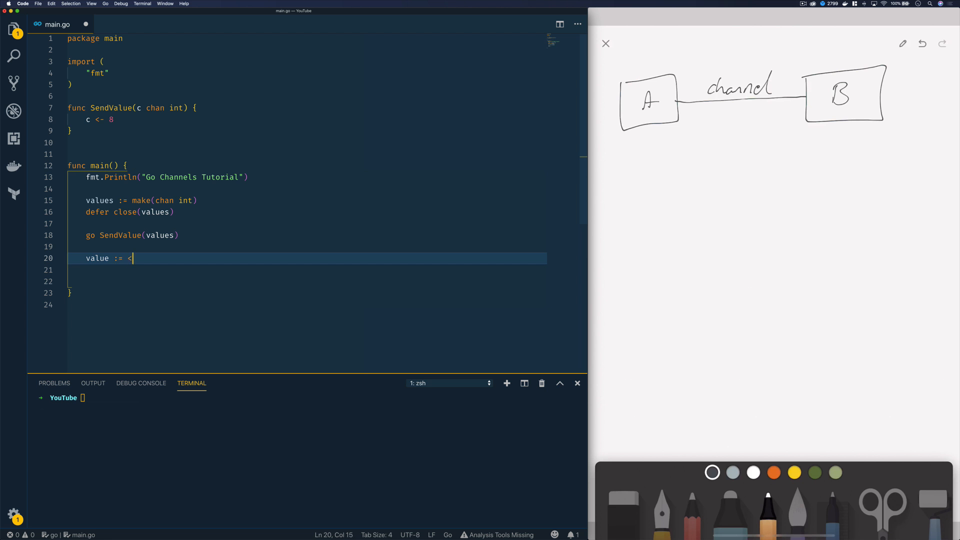
type("c")
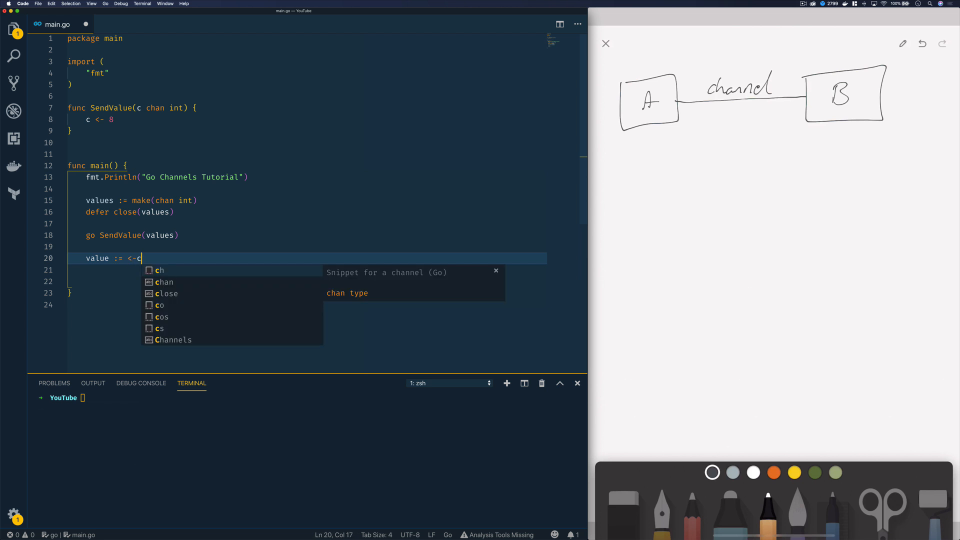
type("values")
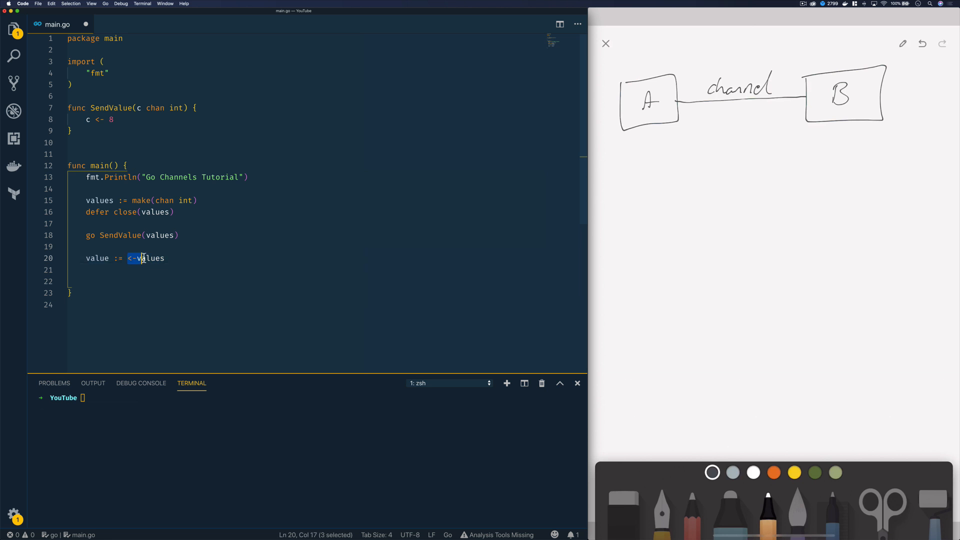
type("fmt")
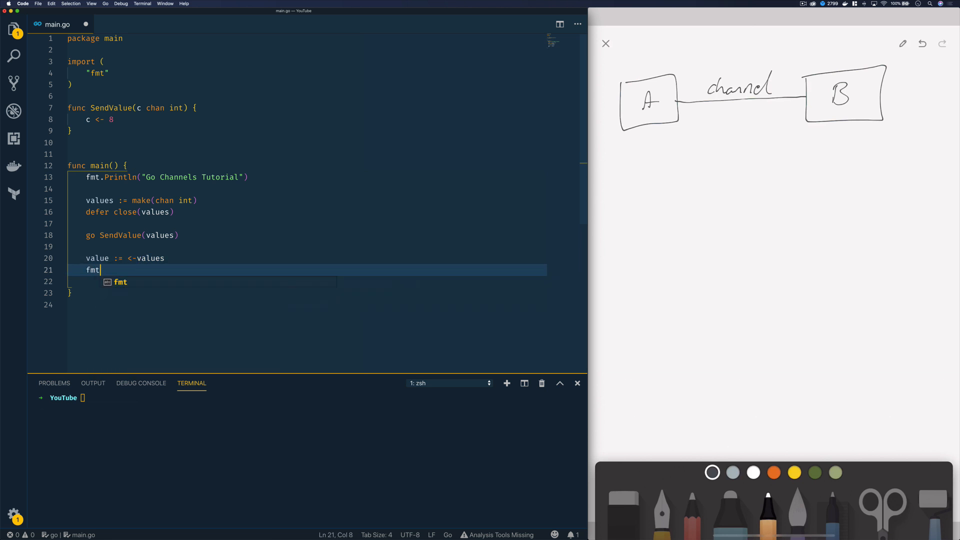
type(".Println(")
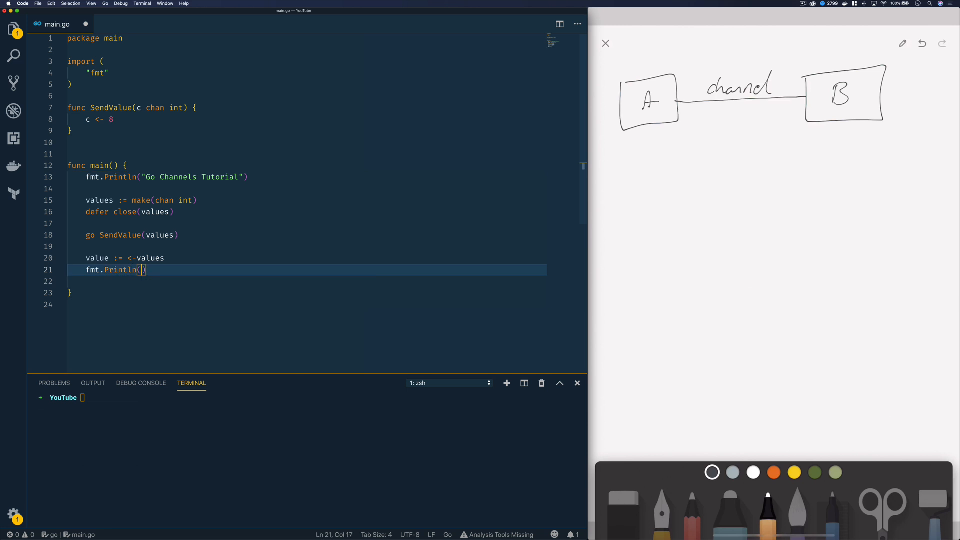
type("value")
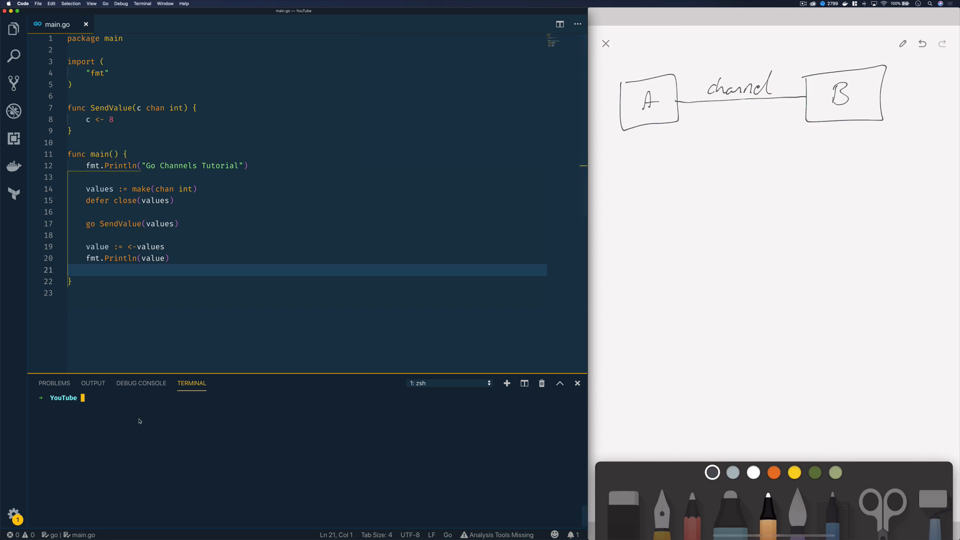
Step: Run go run main.go, then change the channel element type from int to string
type("go run main.go")
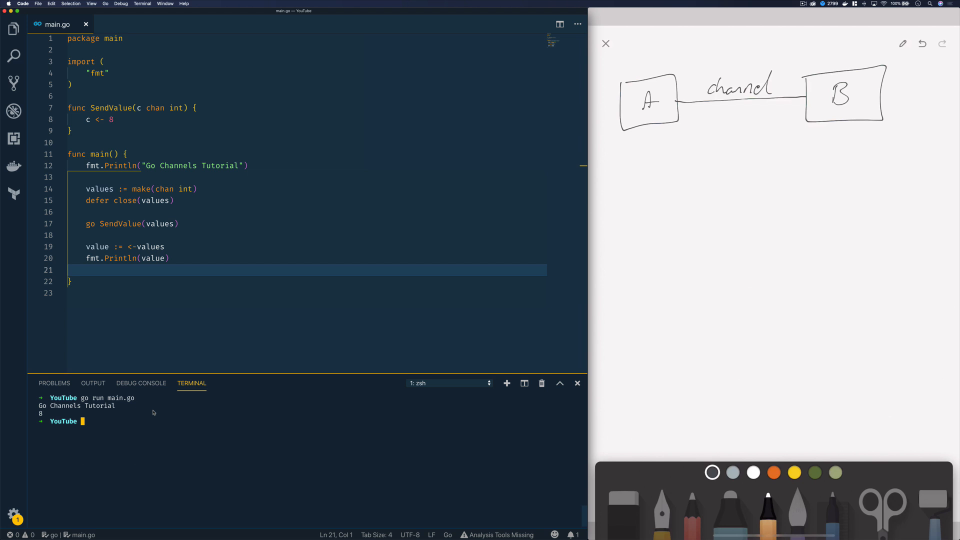
double_click(111, 119)
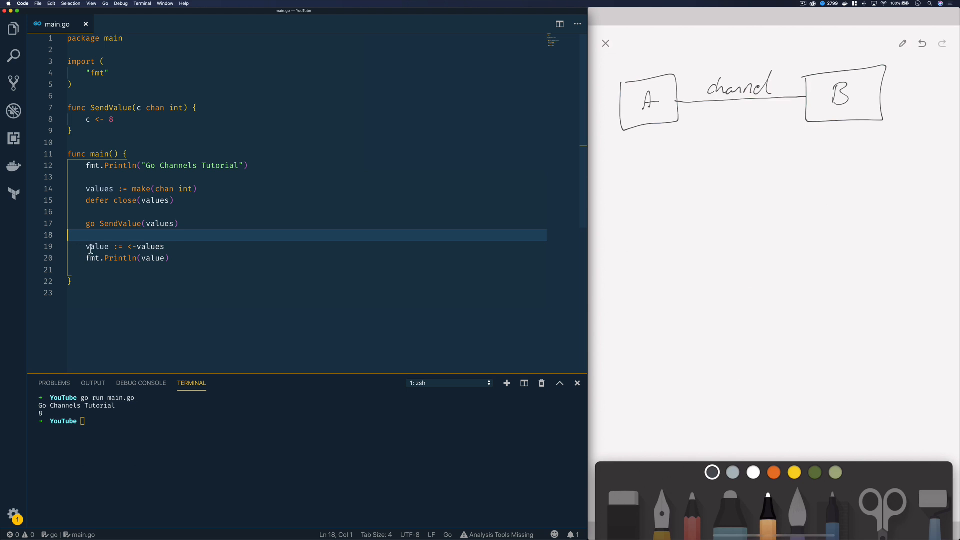
left_click(171, 258)
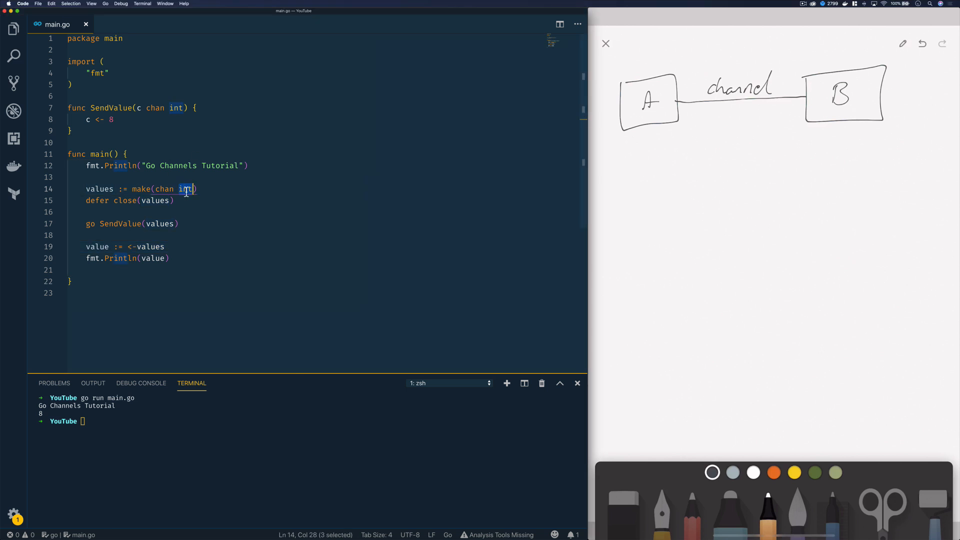
type("string")
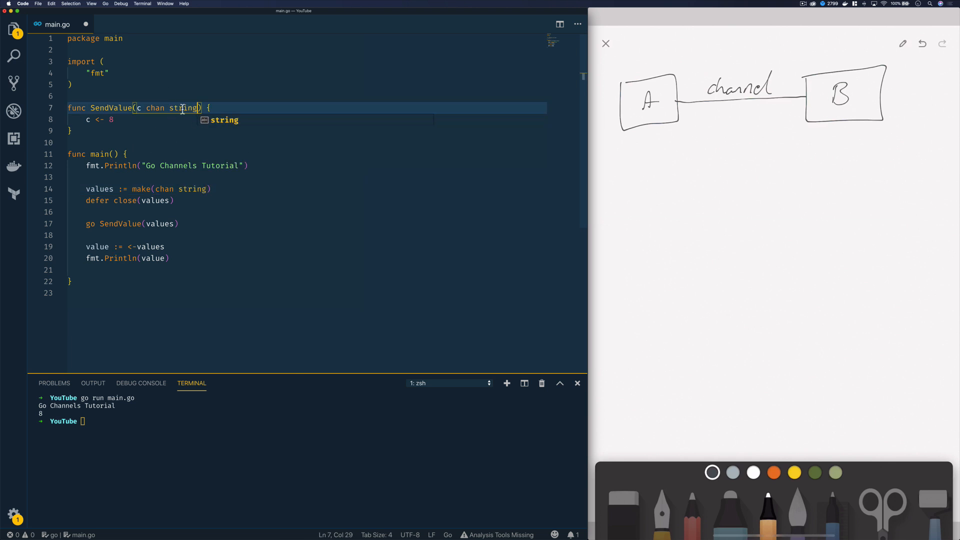
Step: Replace the sent 8 with the string "Hello World" in SendValue
key("backspace")
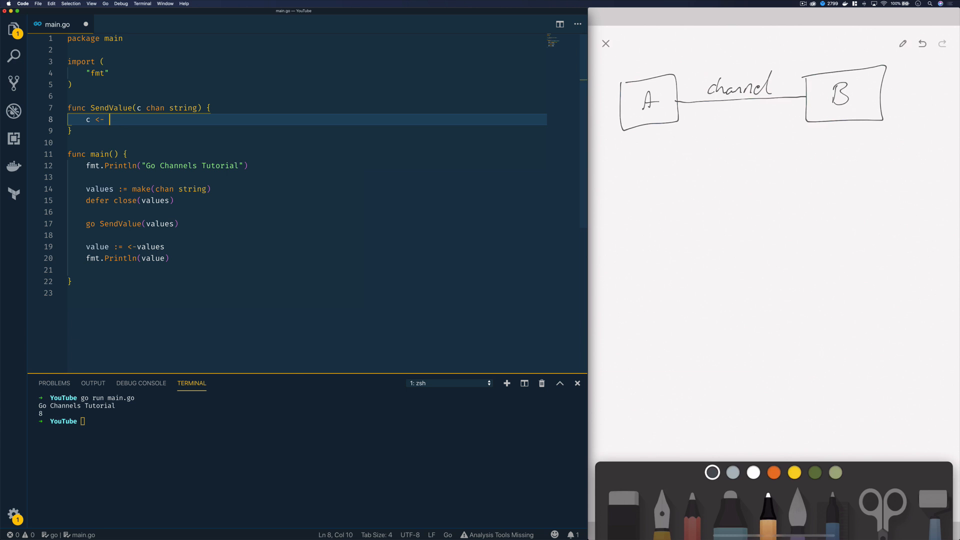
type("\"")
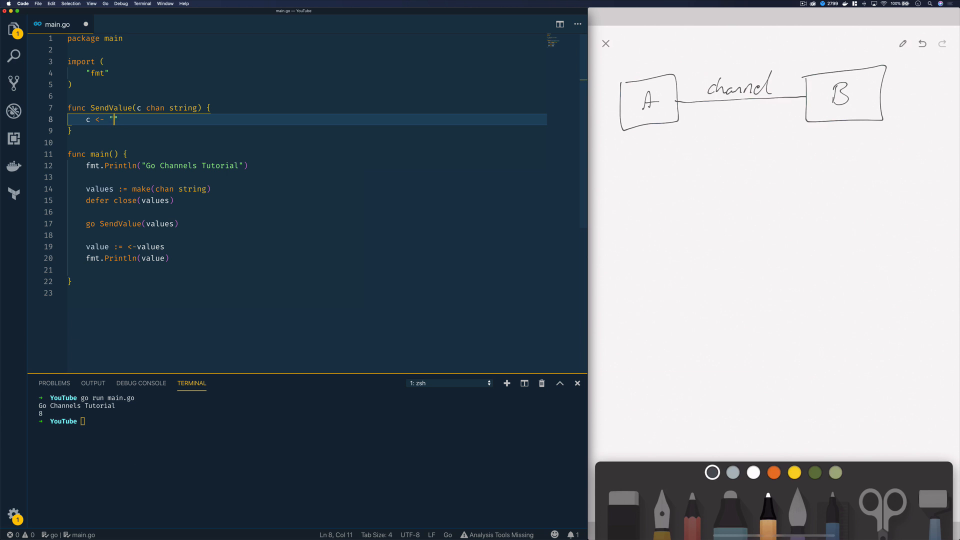
type("Hello World")
left_click(168, 421)
type("go run main.go")
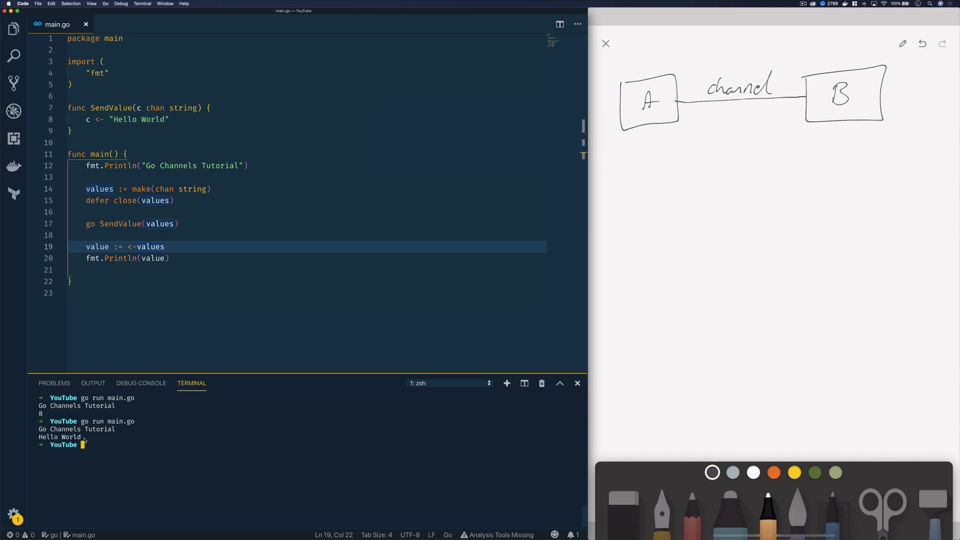
mouse_move(149, 451)
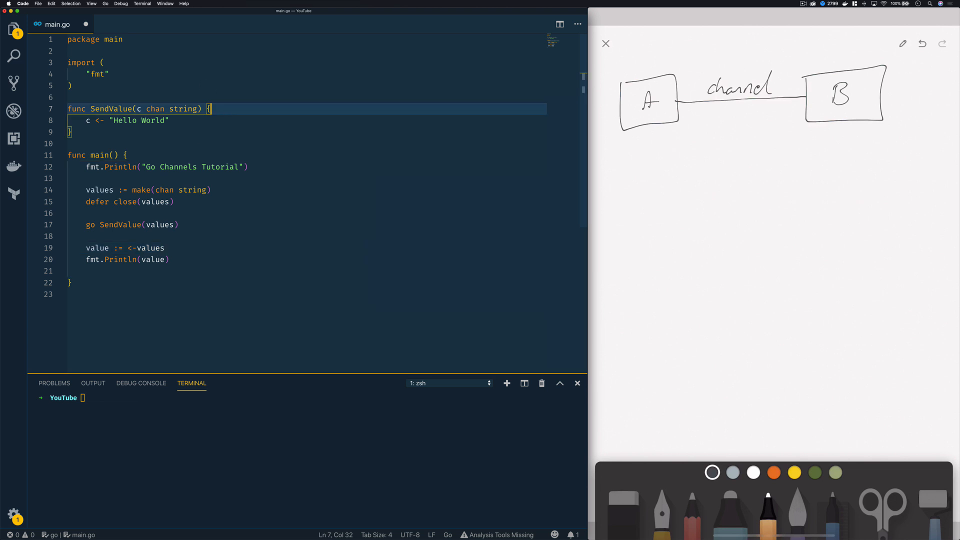
Step: Wrap a 1-second sleep in Executing/Finished prints, add a second go SendValue, import "time"
type("fmt.Println(\"Executing Goroutine")
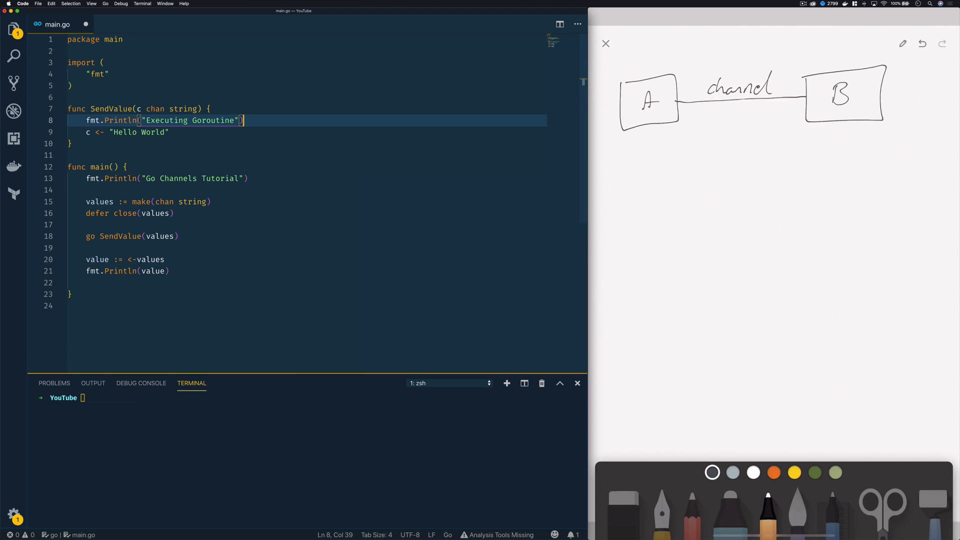
type("tim")
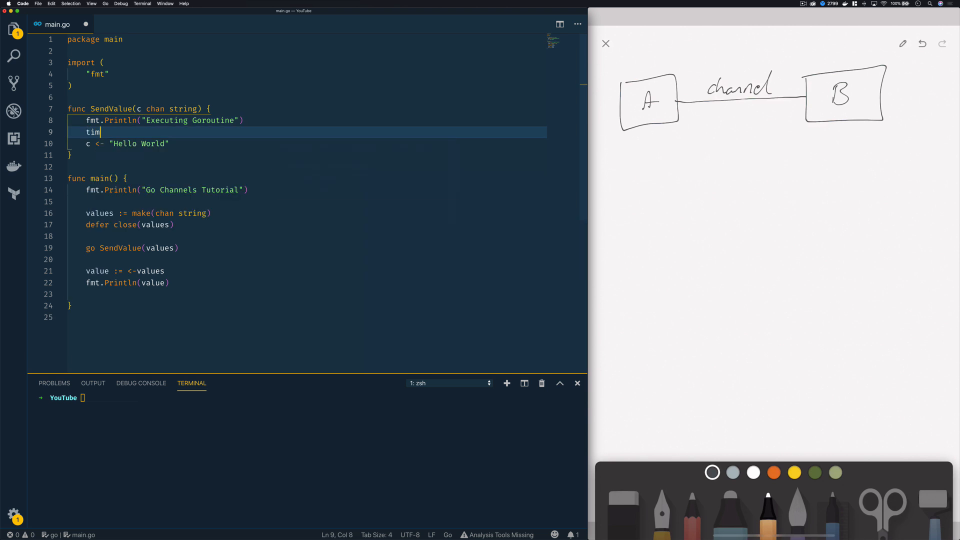
type("e.Sleep(1 )")
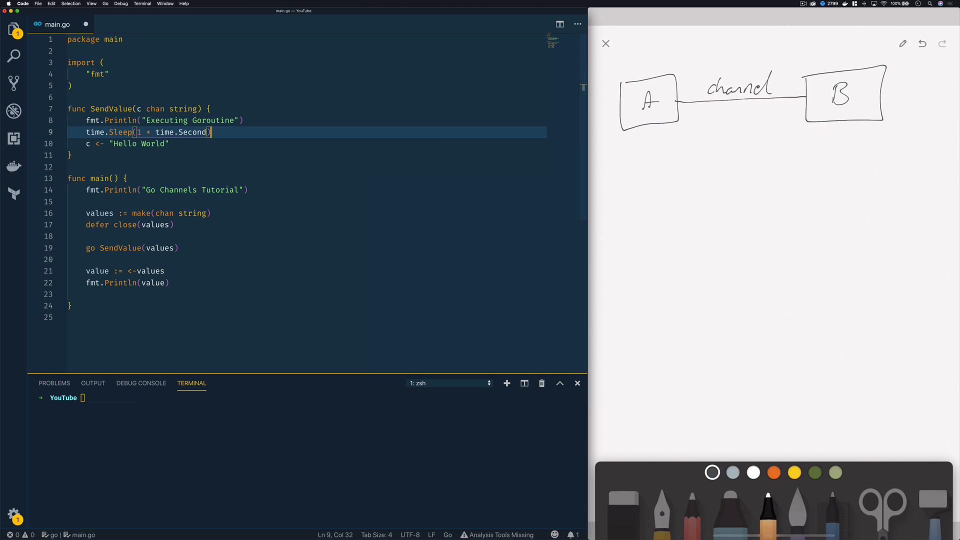
type("fmt.Println(\"")
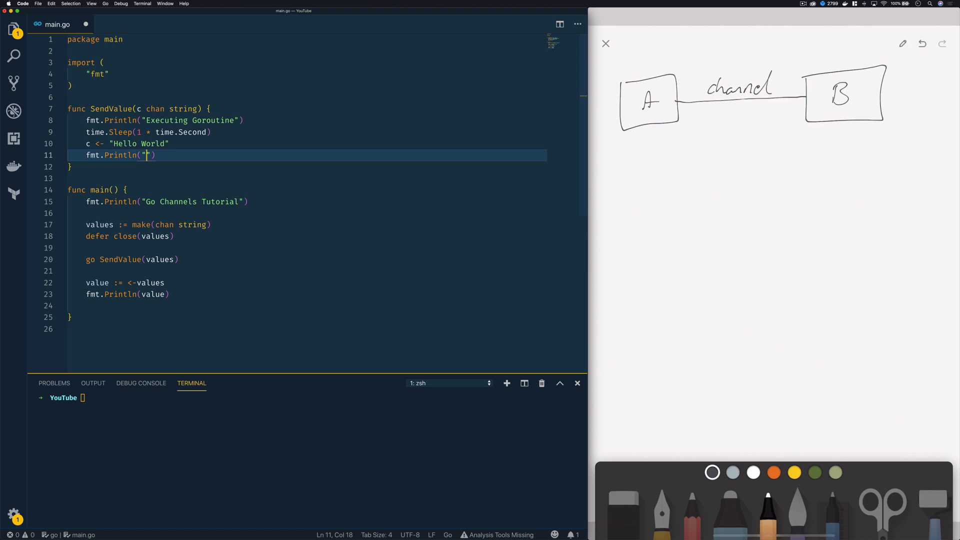
type("Finished Executing Goroutine")
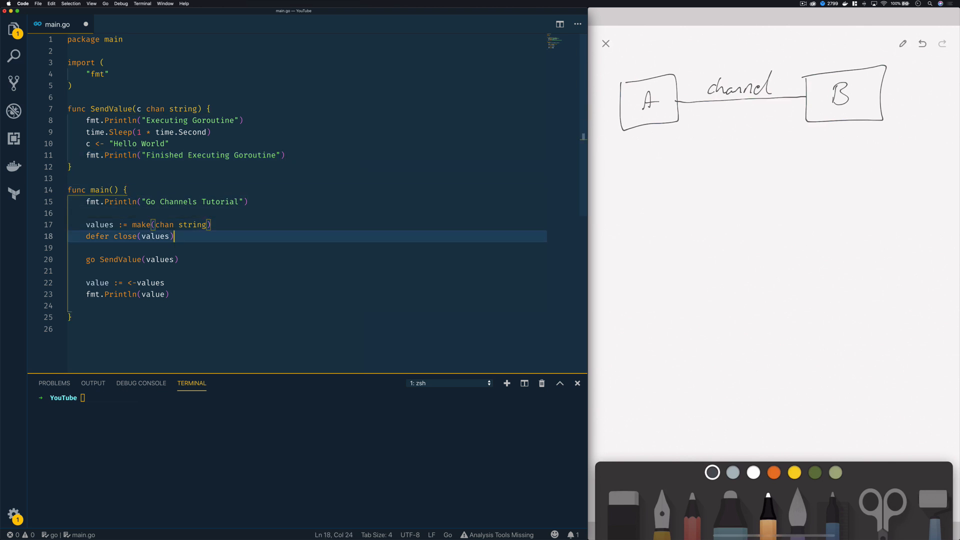
type("go SendValue(values)")
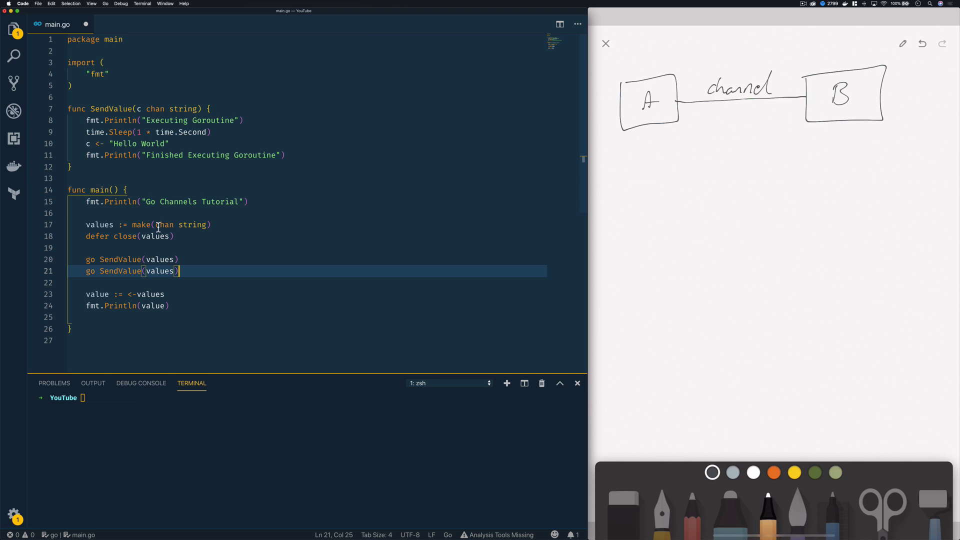
type("\"time\"")
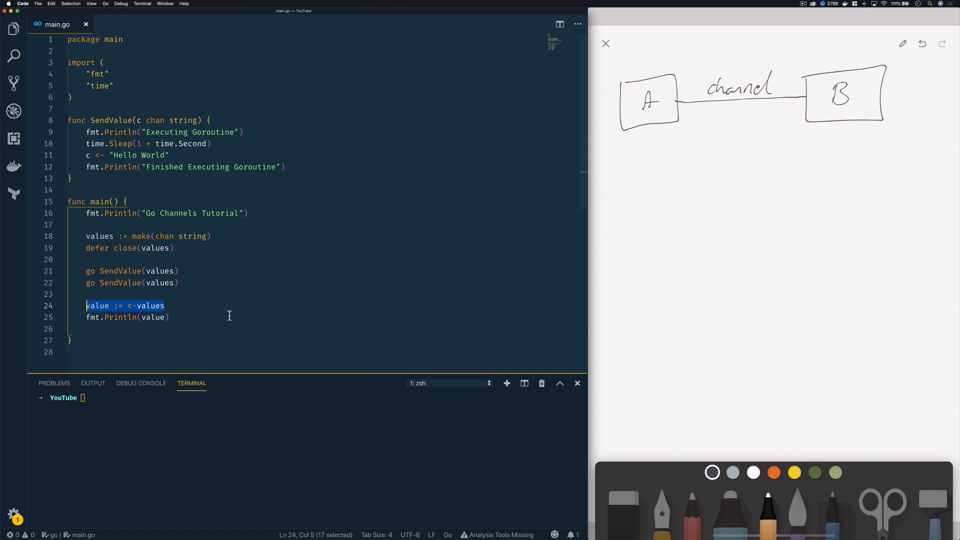
left_click(165, 306)
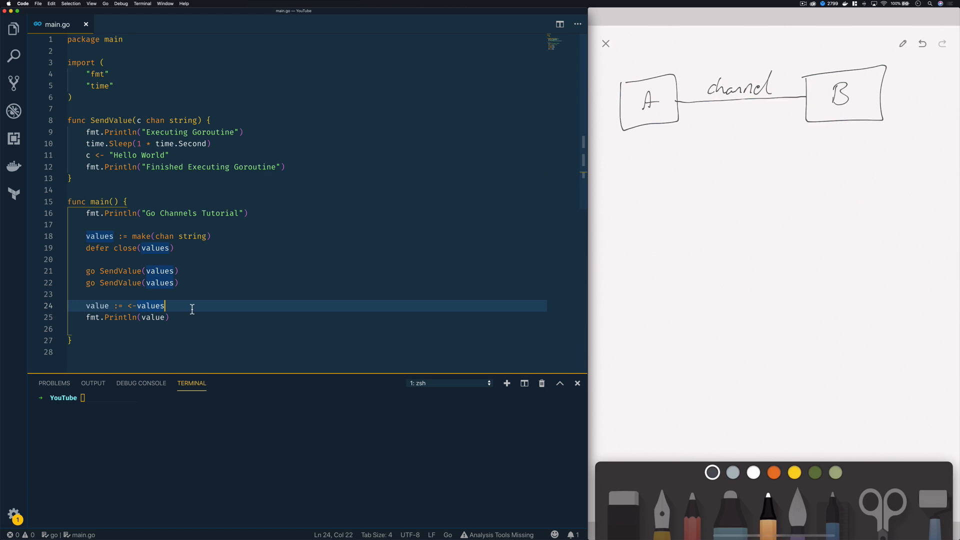
left_click(86, 166)
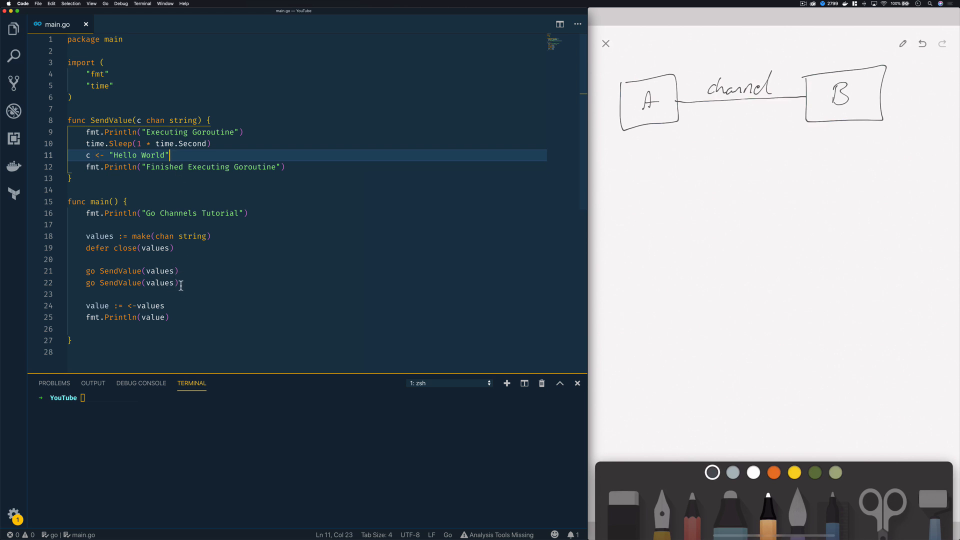
mouse_move(167, 330)
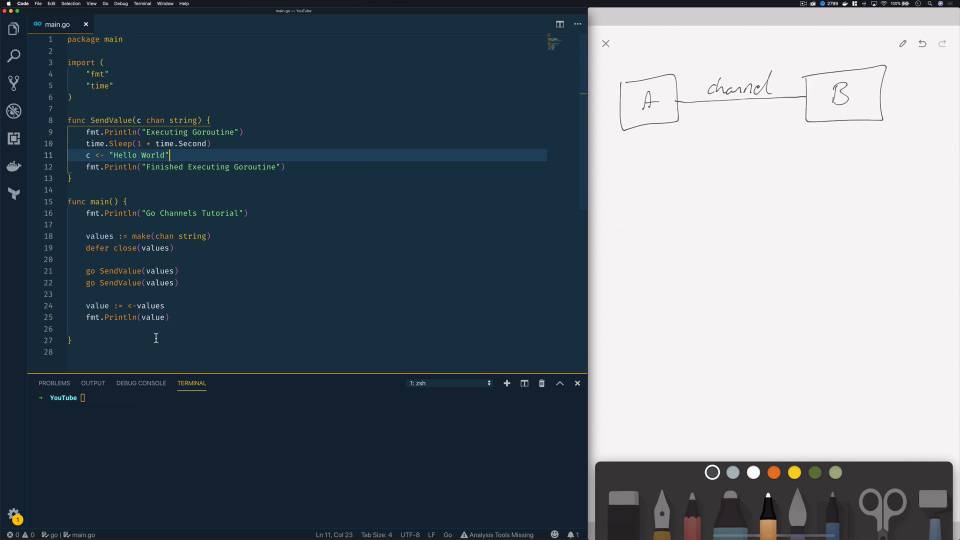
mouse_move(280, 188)
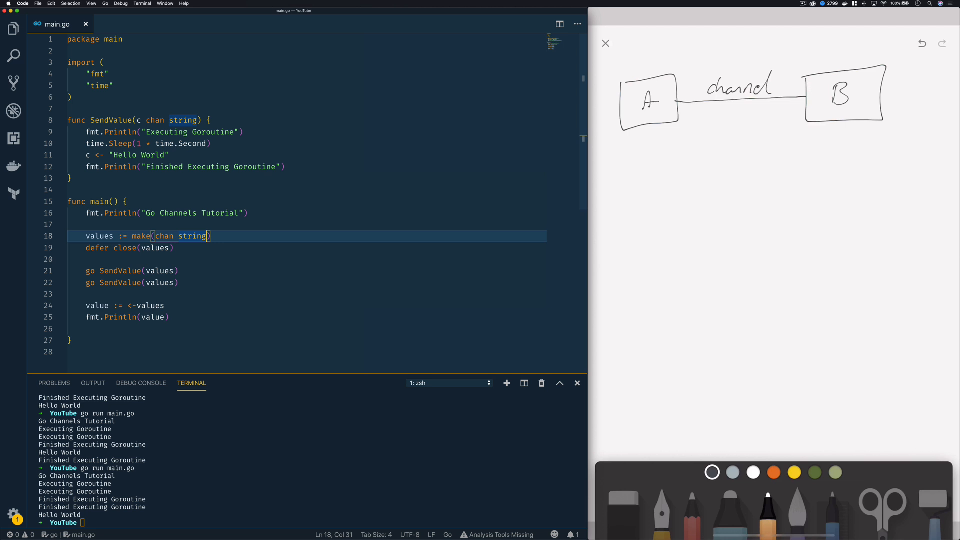
Step: Change the channel to make(chan string, 2) and mark both goroutine launch lines
type(", 2")
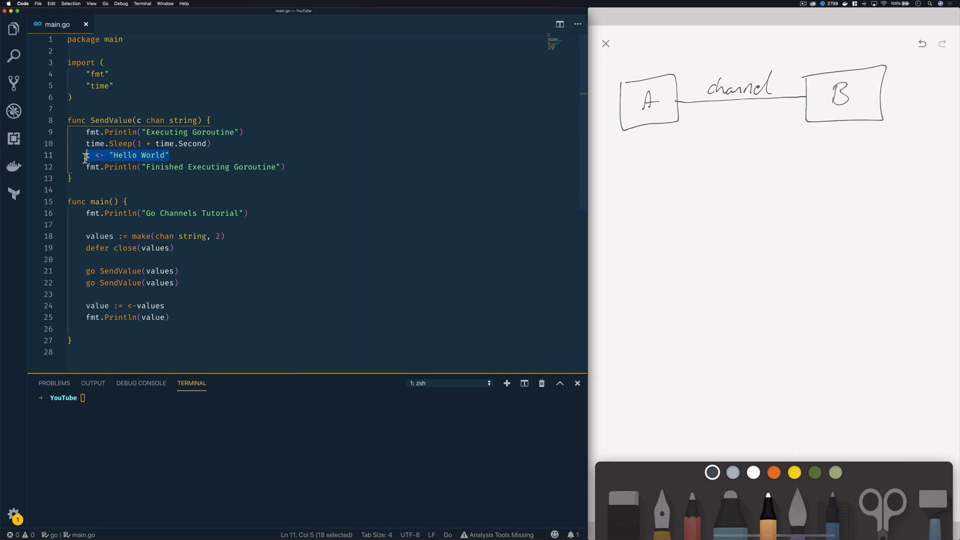
left_click(191, 190)
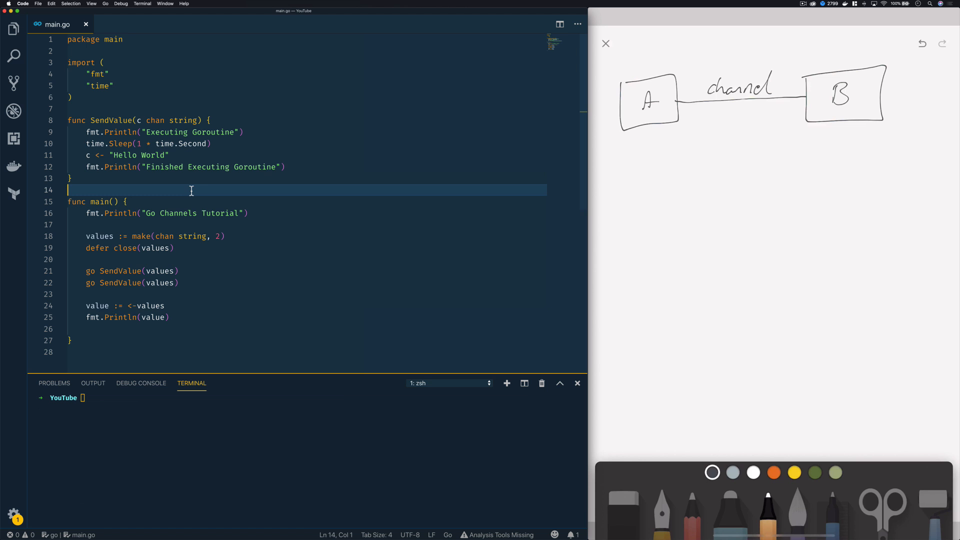
mouse_move(188, 225)
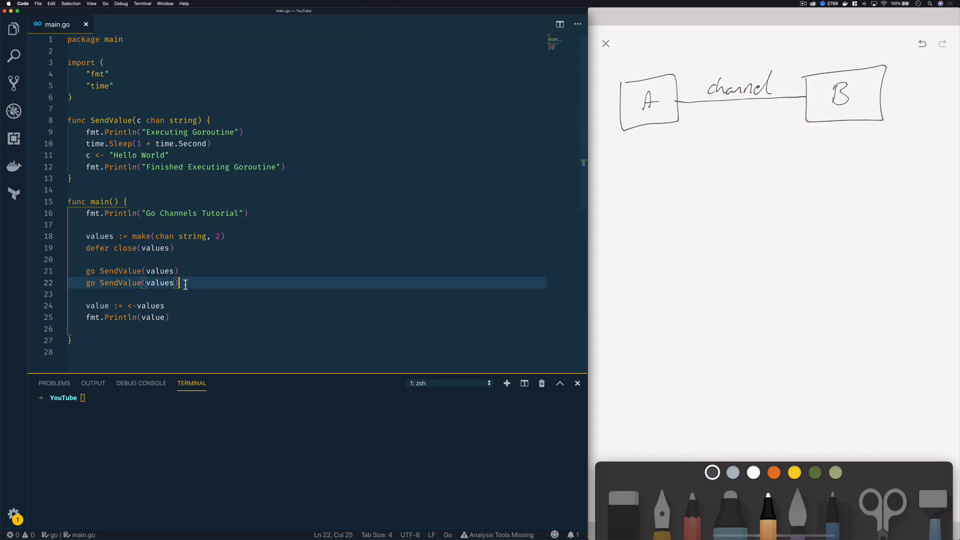
left_click_drag(181, 282, 86, 270)
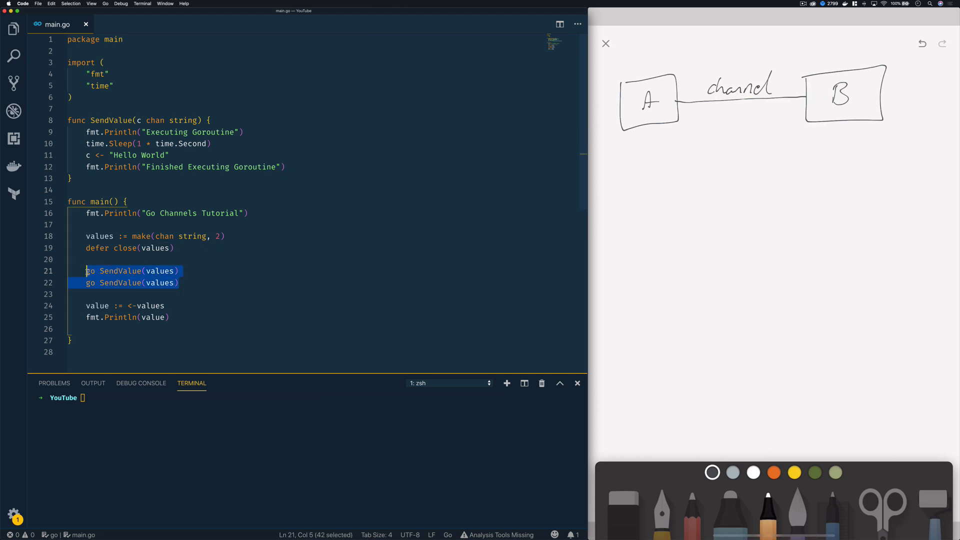
mouse_move(218, 245)
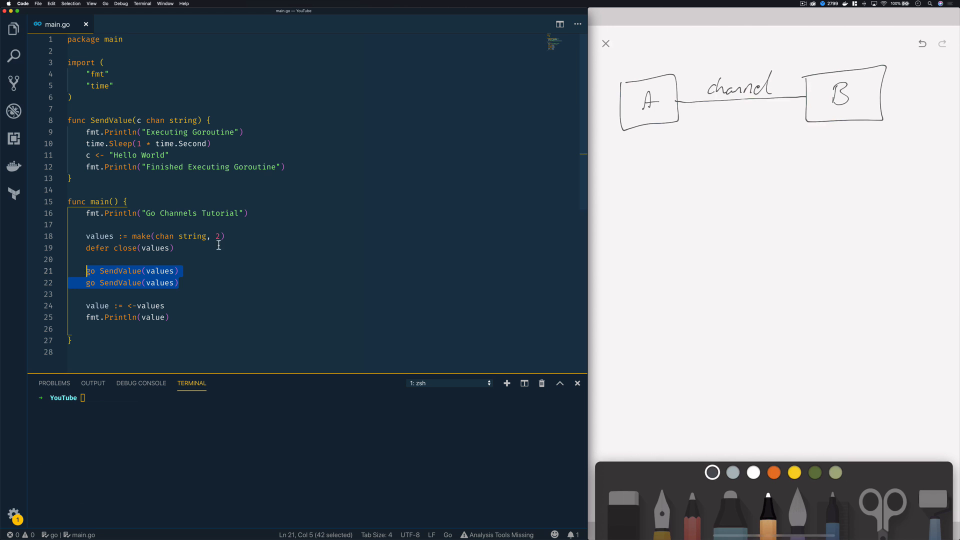
Step: Start a time.Sleep call at the end of main
left_click(174, 248)
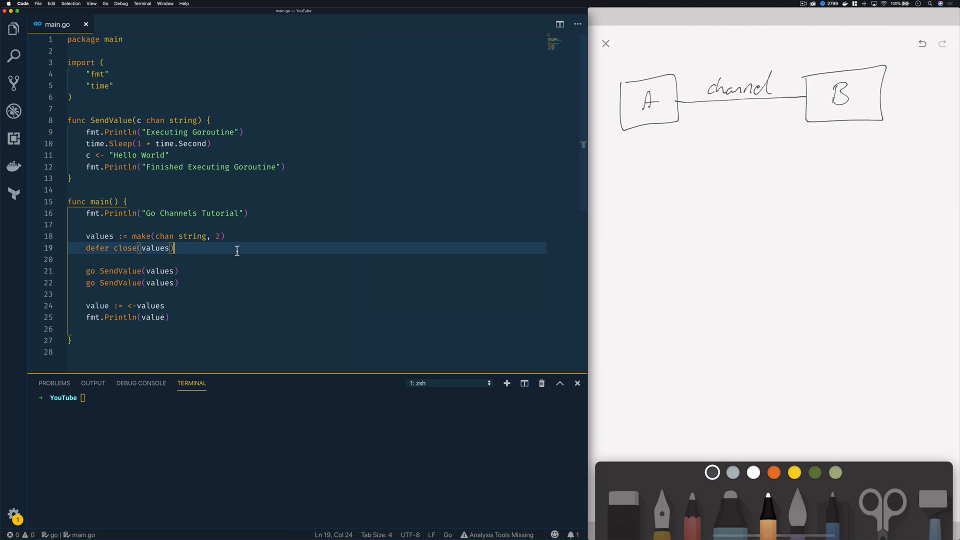
left_click(183, 317)
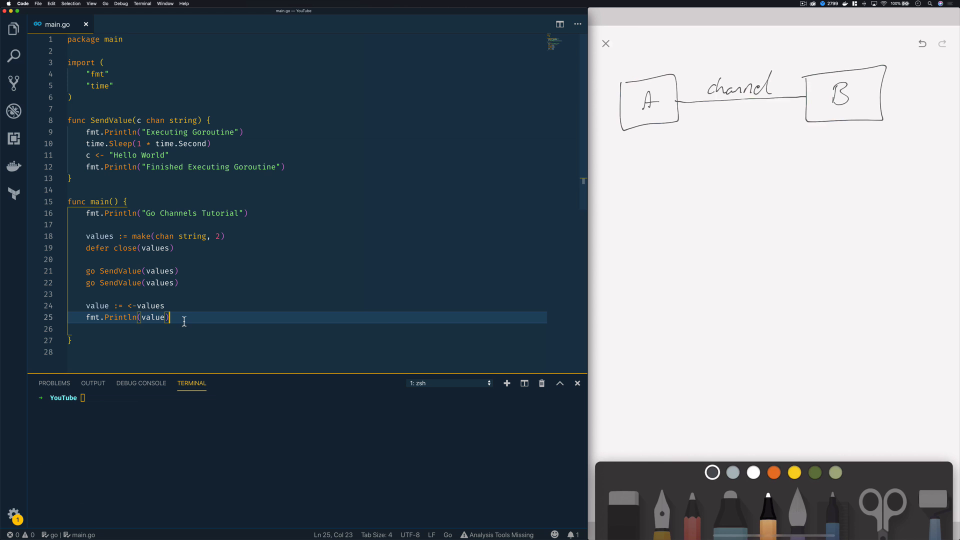
type("time.Sleep(")
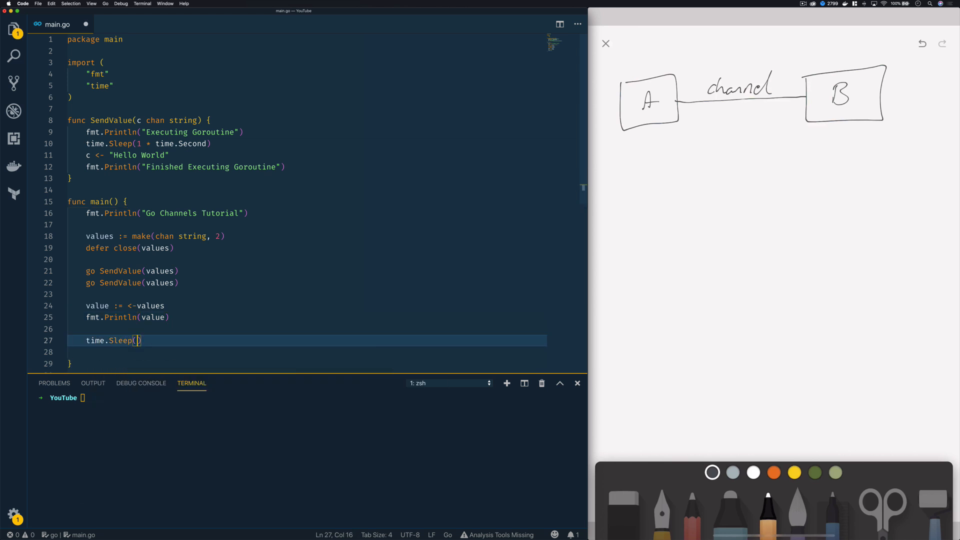
Step: Finish time.Sleep(1 * time.Second) in main and begin typing go run main.go
type("1")
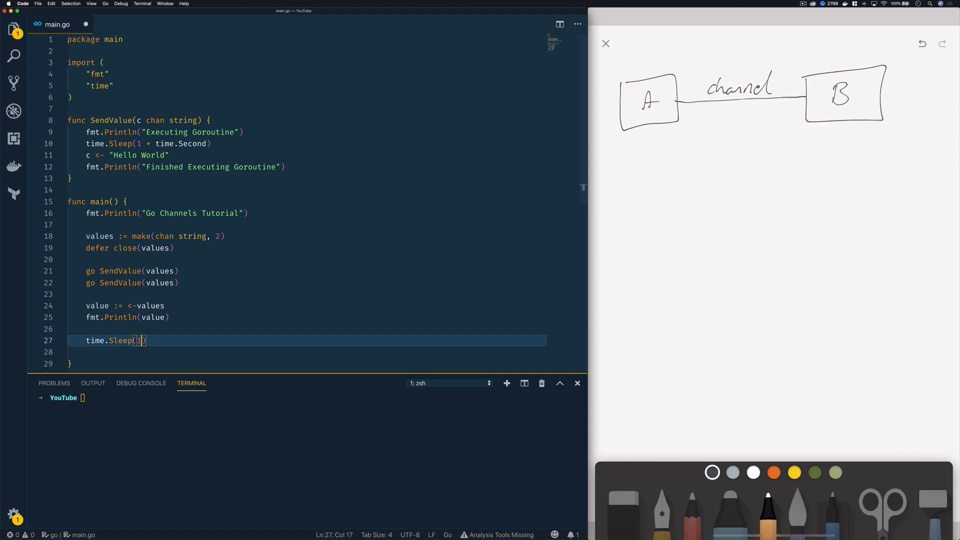
type("1 * time.Second")
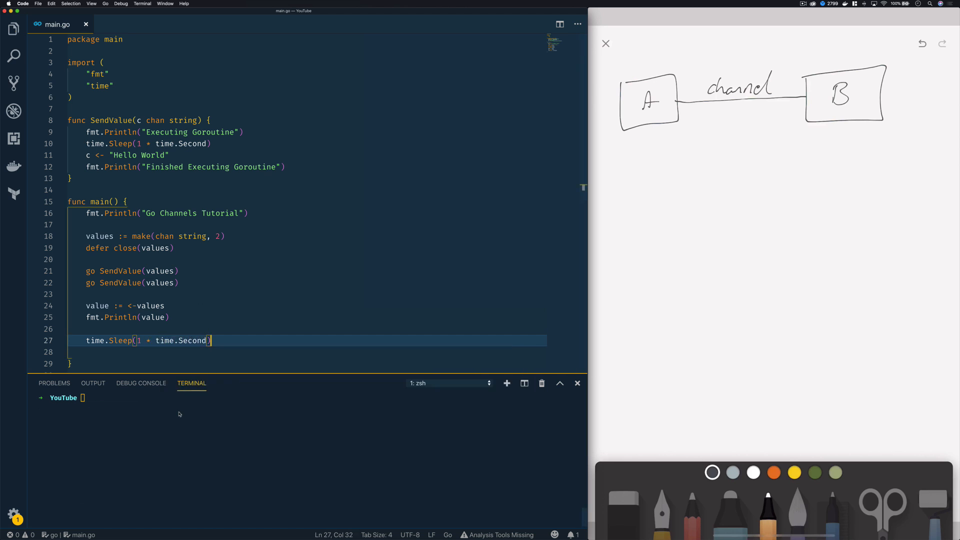
left_click(177, 317)
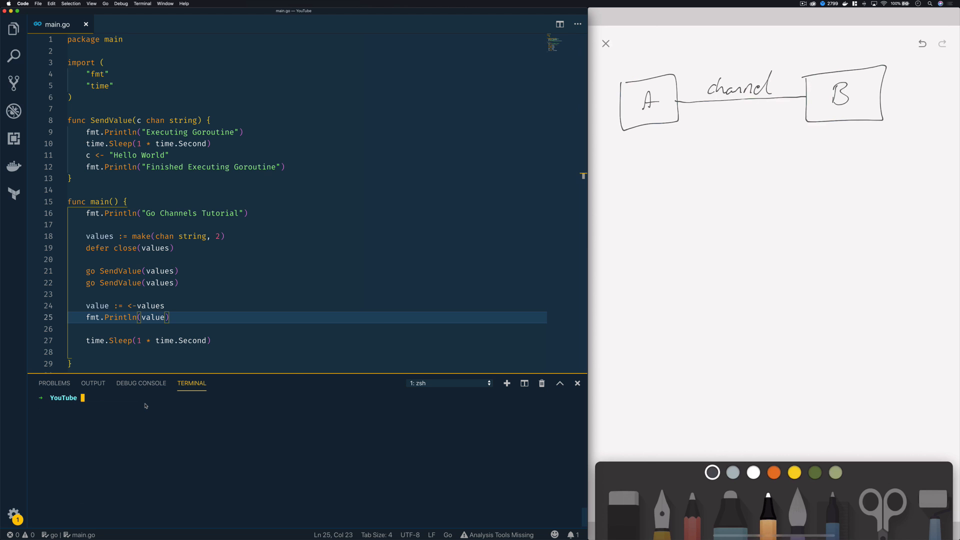
type("go run m")
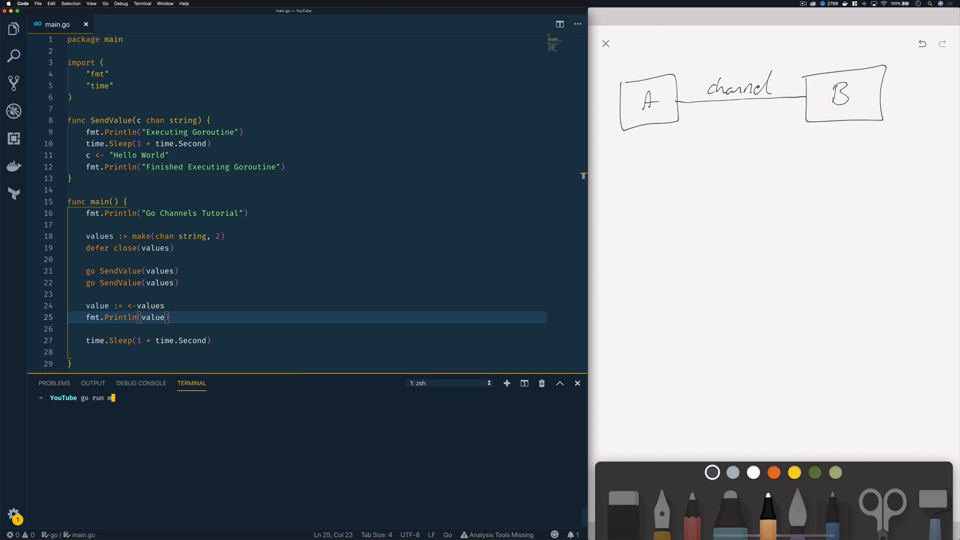